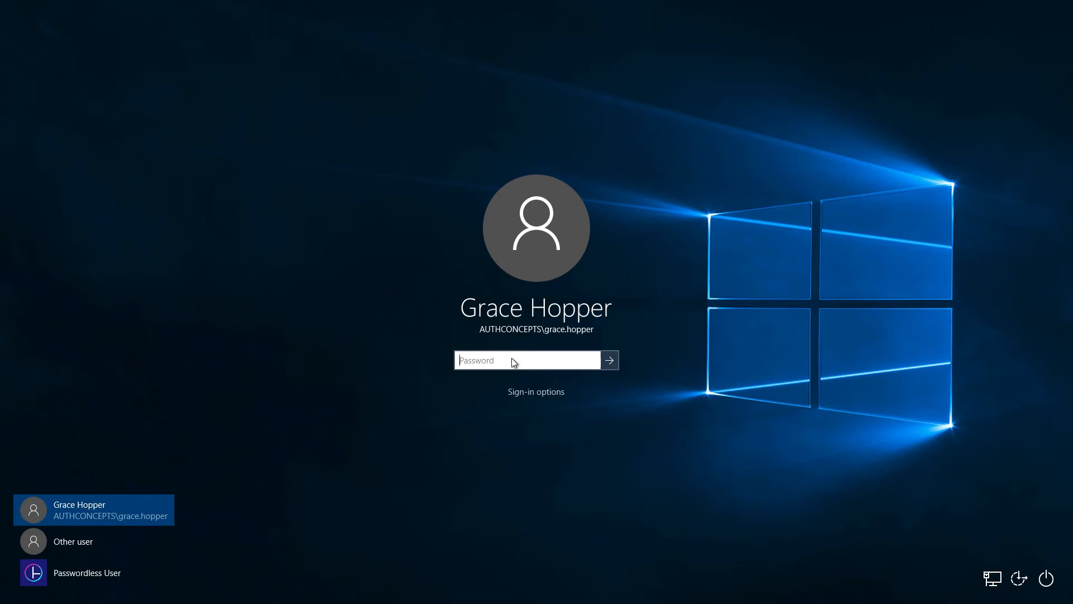
Step: Sign in to the Windows 10 domain account with its password
click(608, 360)
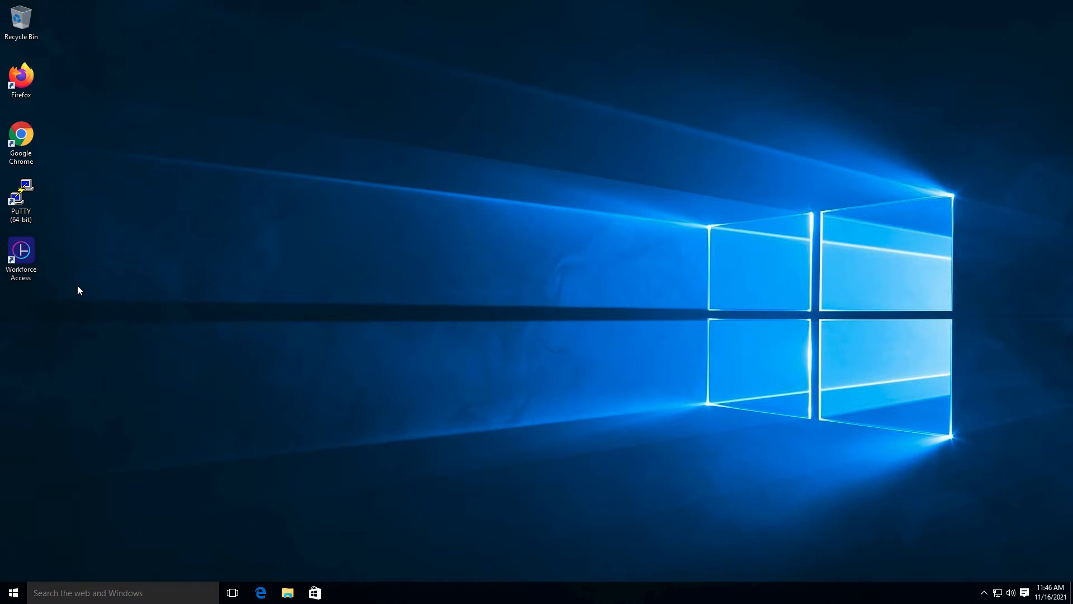
Step: Launch HYPR Workforce Access and begin pairing a new Security Key device
click(20, 257)
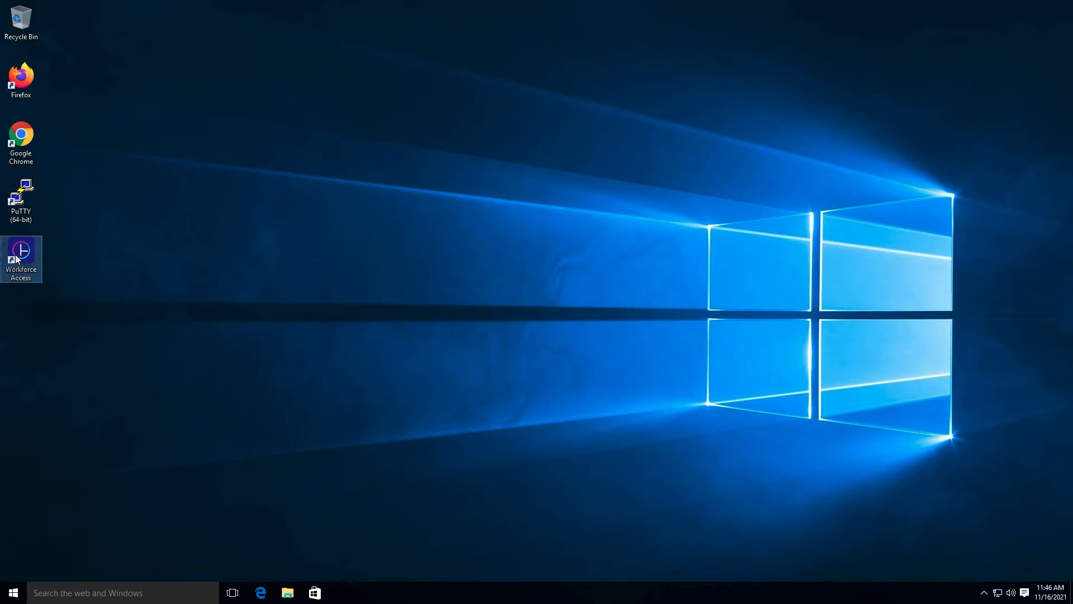
double_click(21, 258)
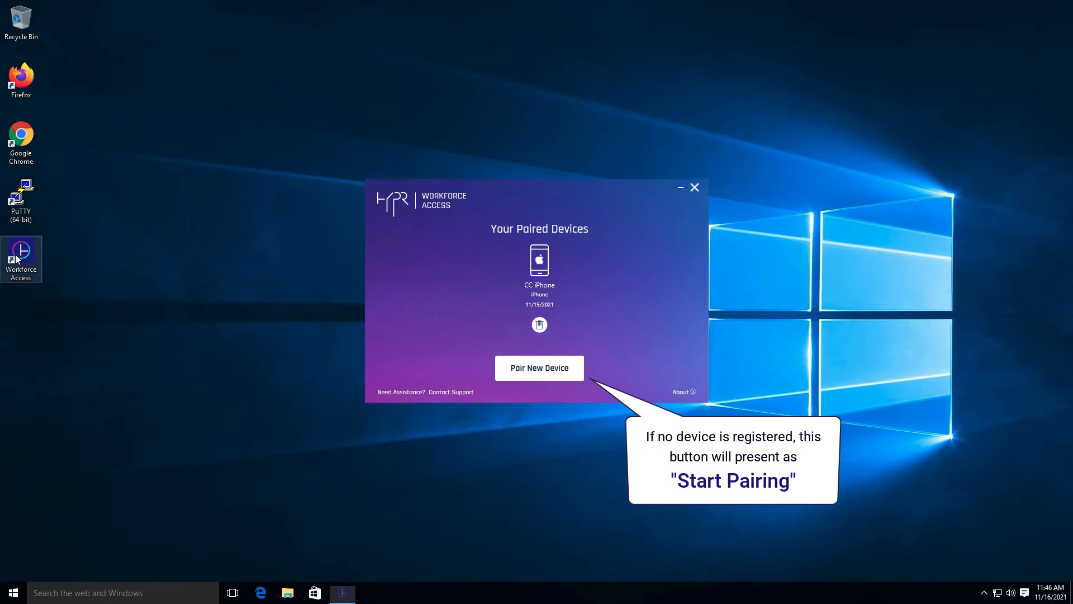
click(539, 368)
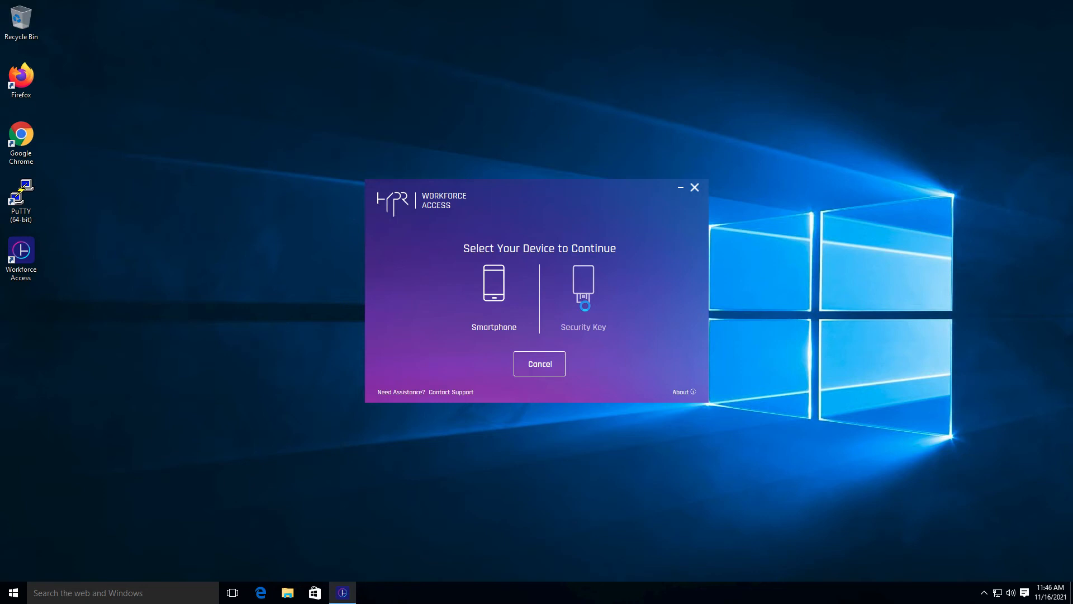
click(583, 284)
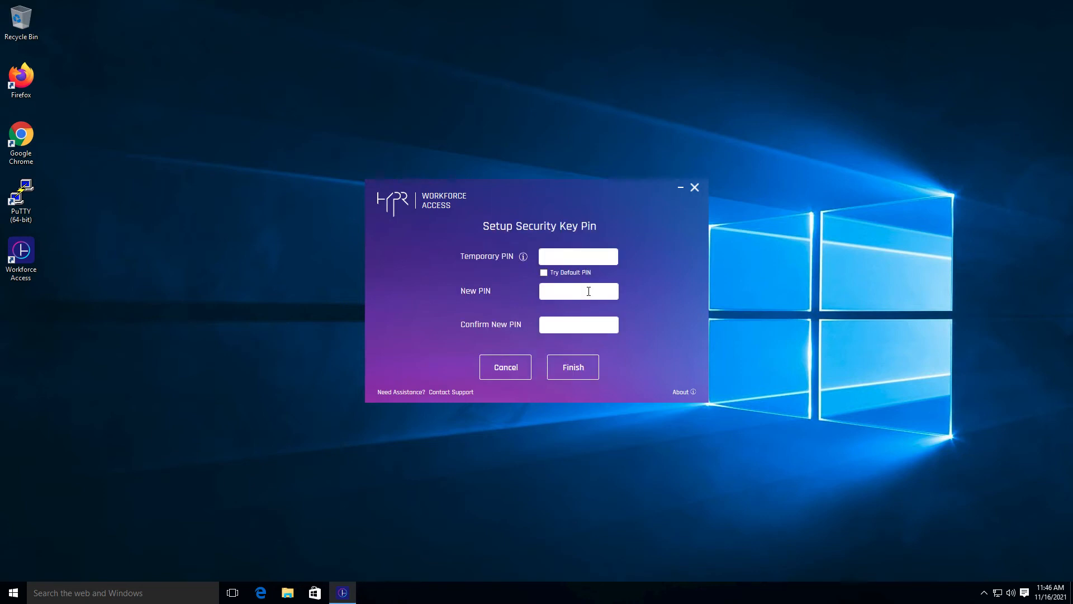
Step: Set a new security key PIN using the default PIN, then finish pairing
click(543, 272)
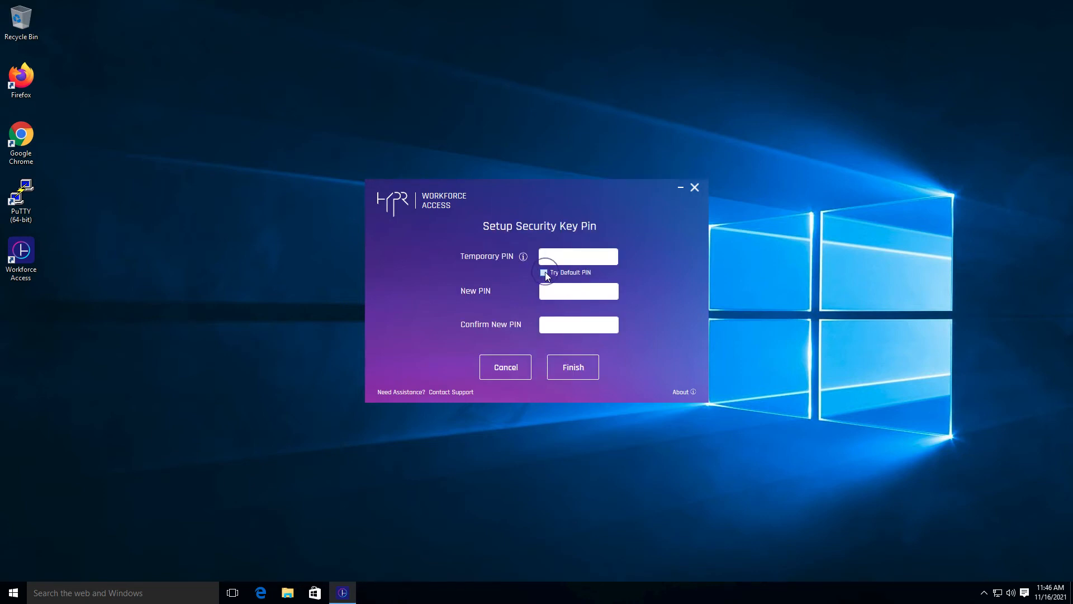
click(543, 272)
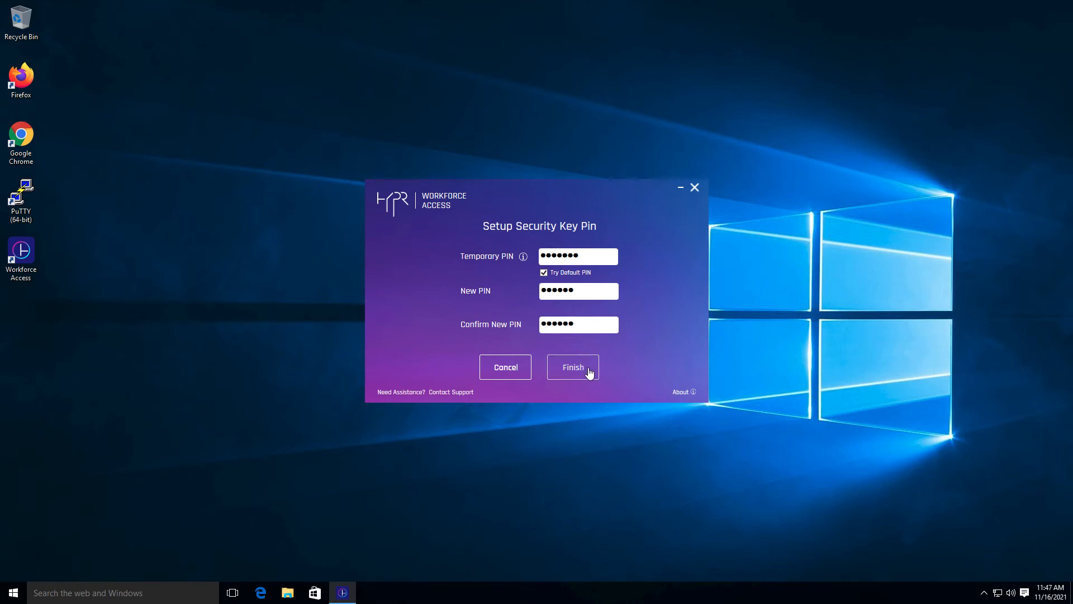
click(572, 367)
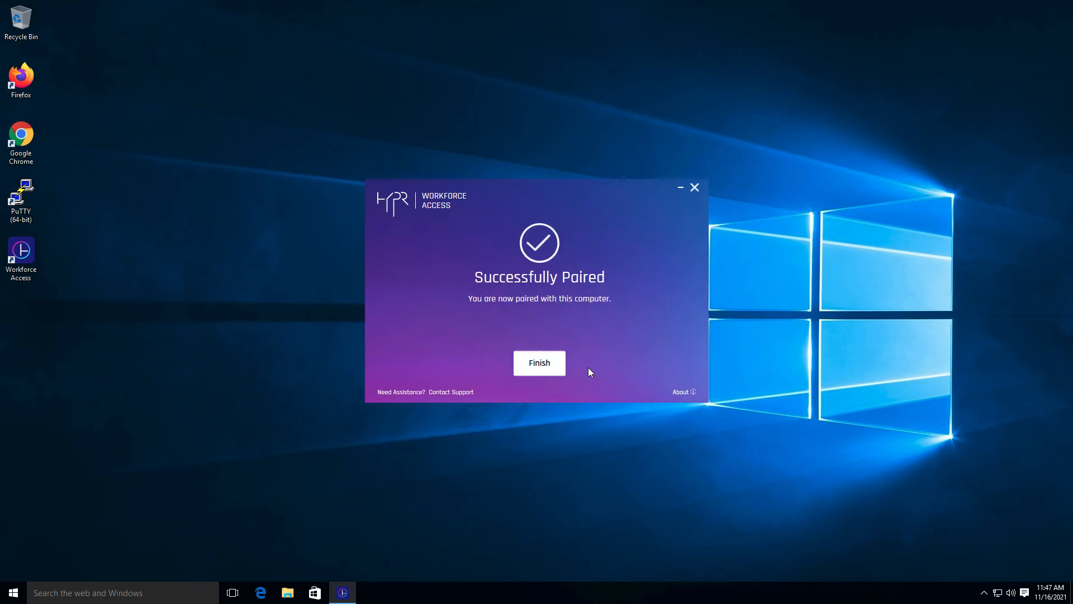
click(539, 363)
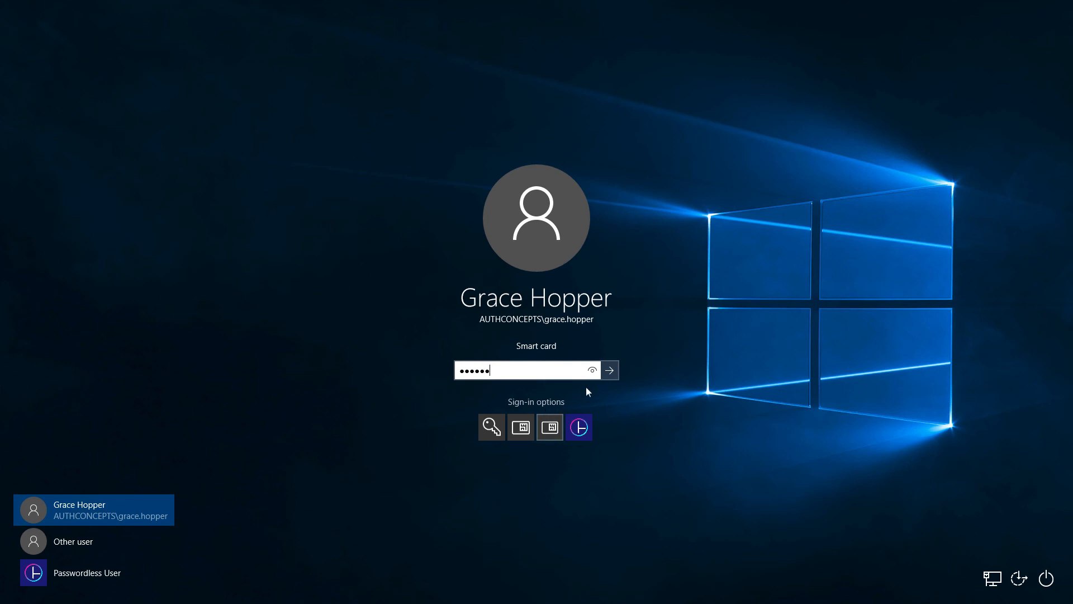
Step: Sign in to Windows with the paired security key's PIN in the Smart card box
click(608, 370)
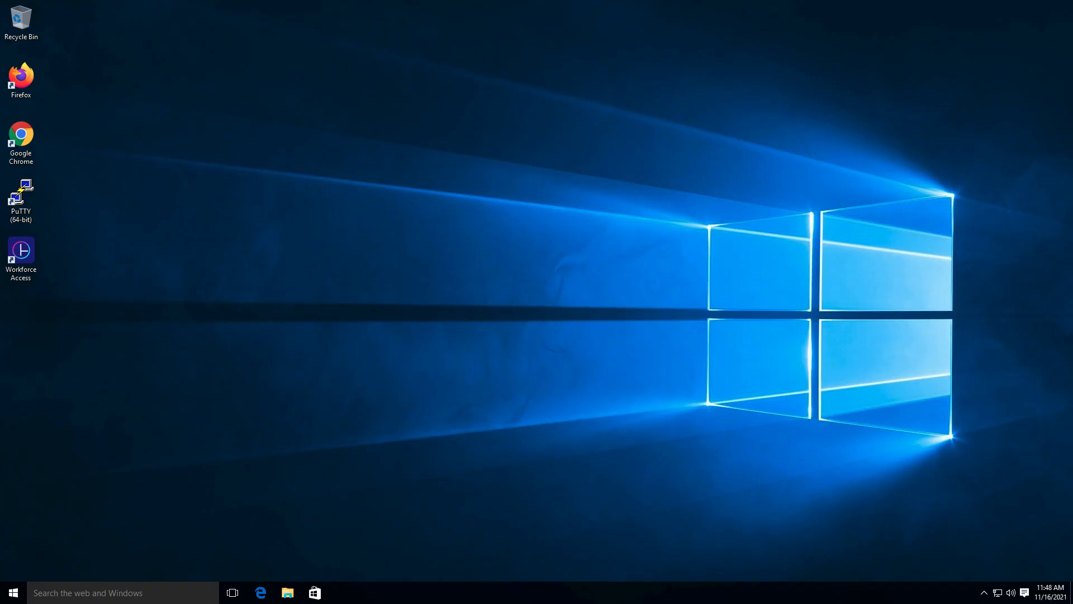